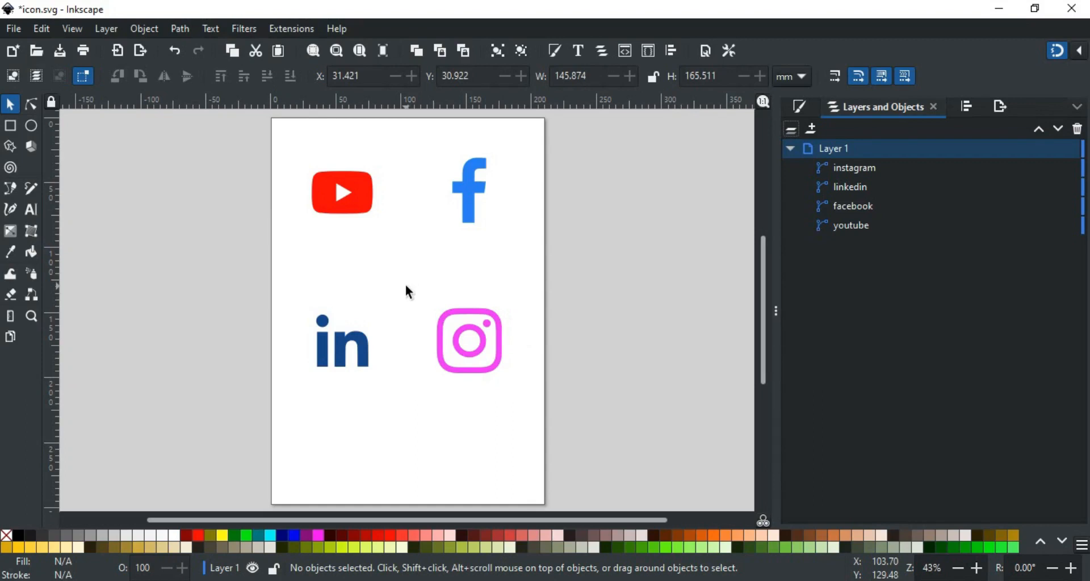
mouse_move(464, 278)
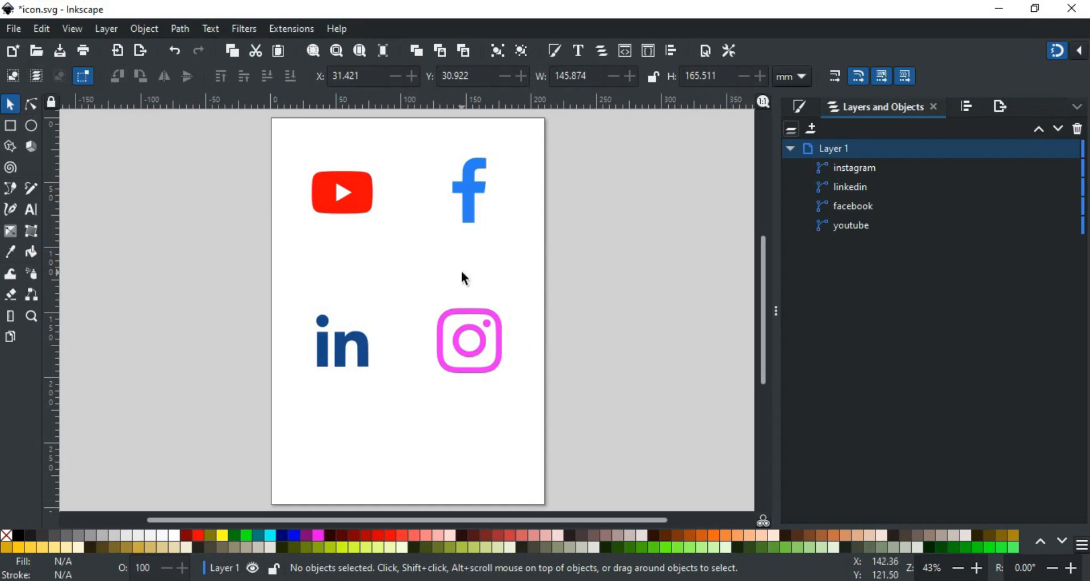
mouse_move(445, 189)
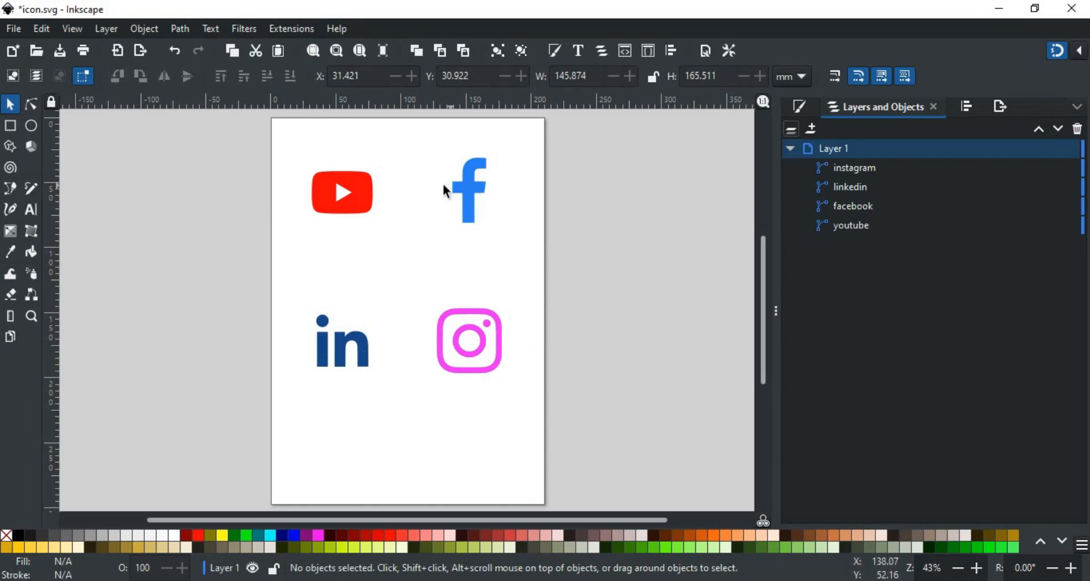
mouse_move(405, 262)
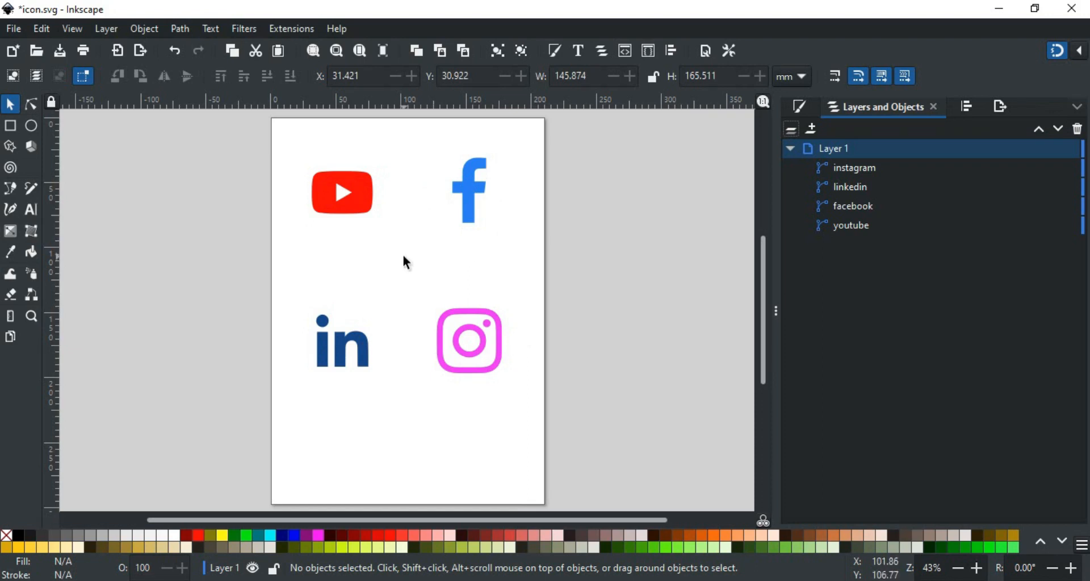
mouse_move(594, 273)
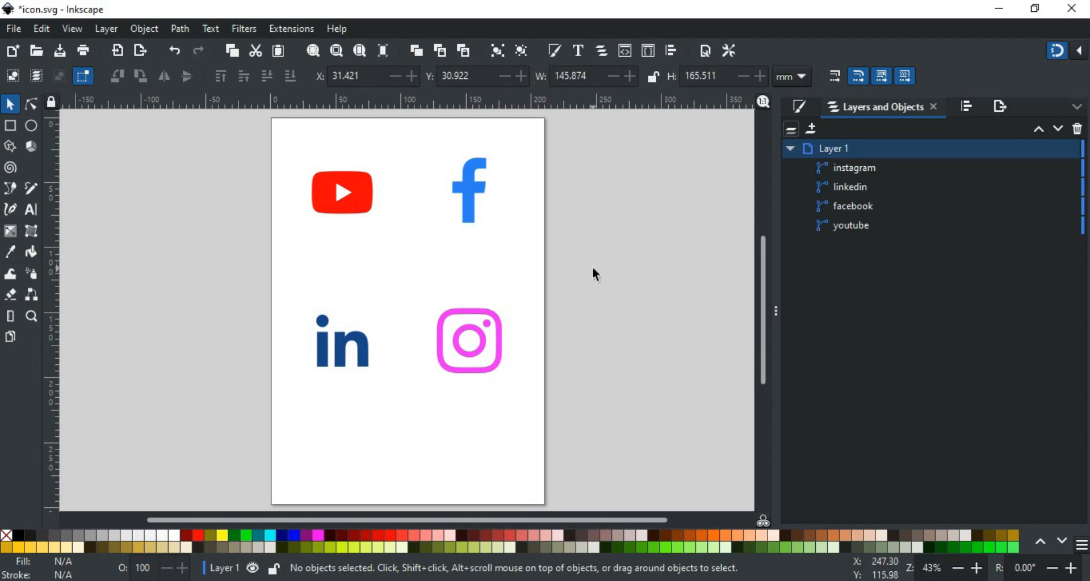
mouse_move(857, 180)
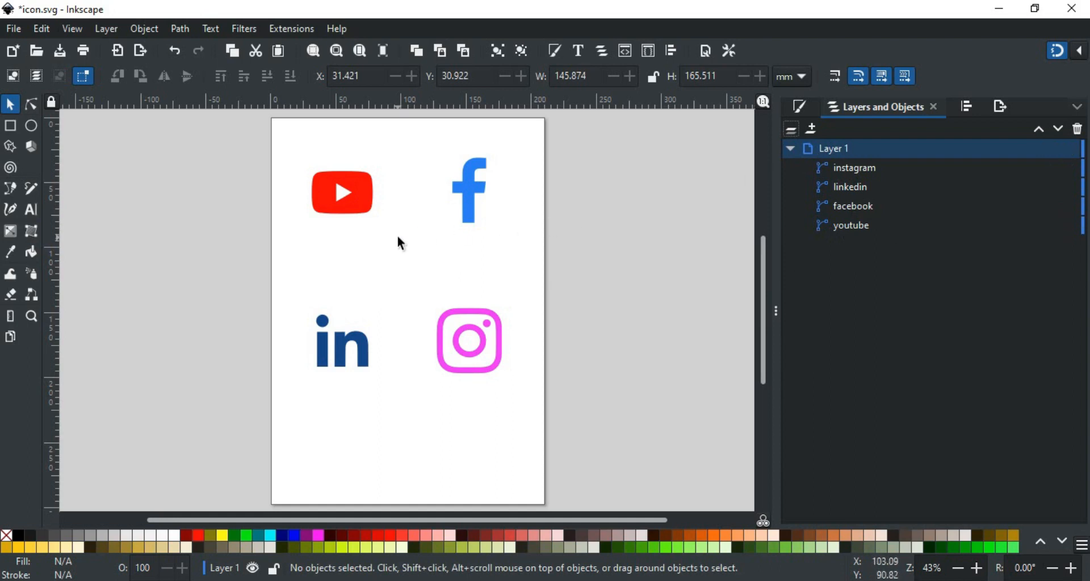
mouse_move(308, 210)
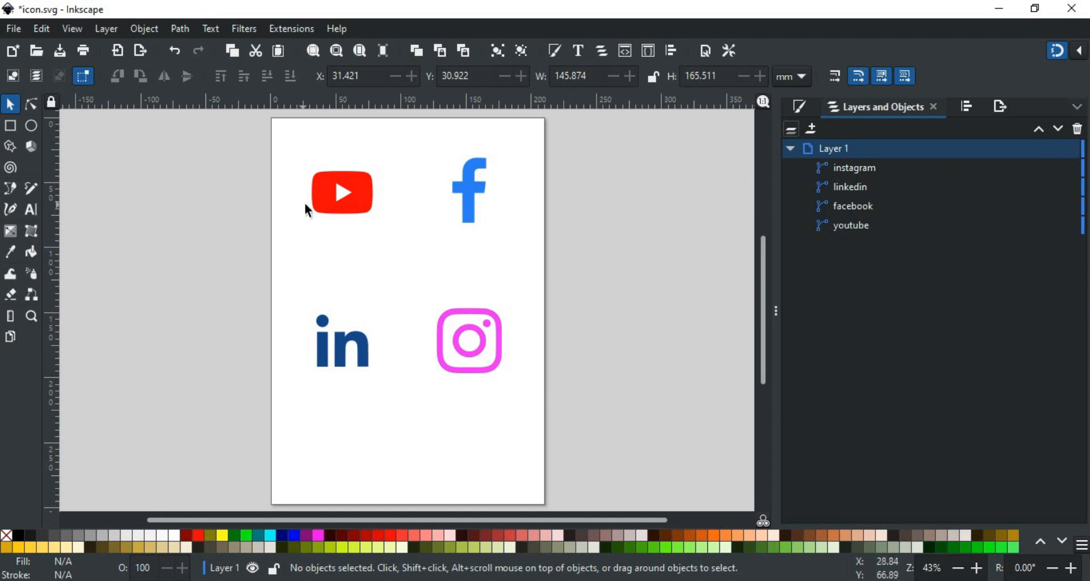
mouse_move(307, 166)
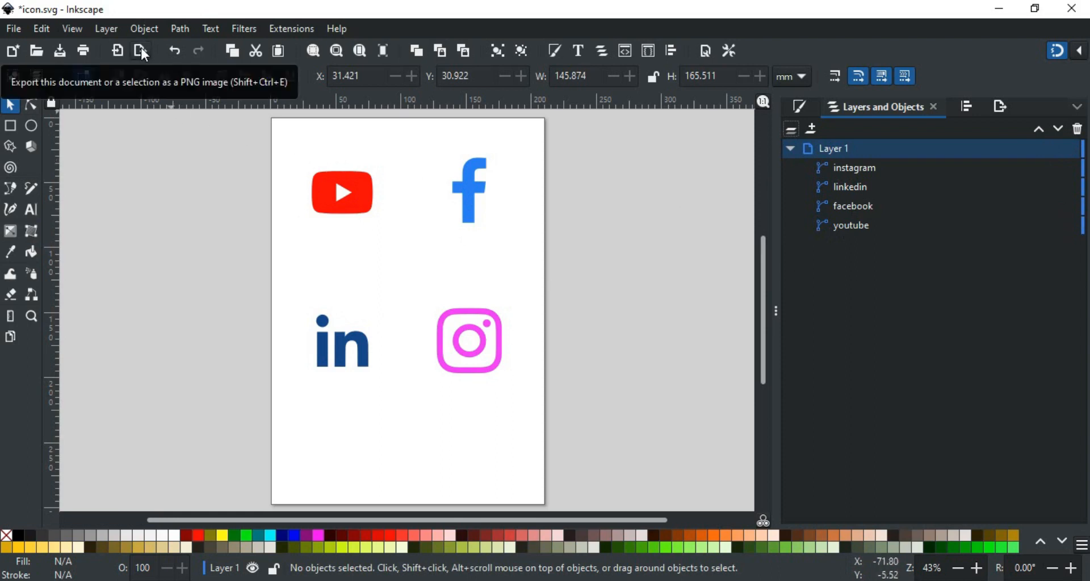
Open the Export dialog from the commands bar's Export PNG Image button
left_click(140, 51)
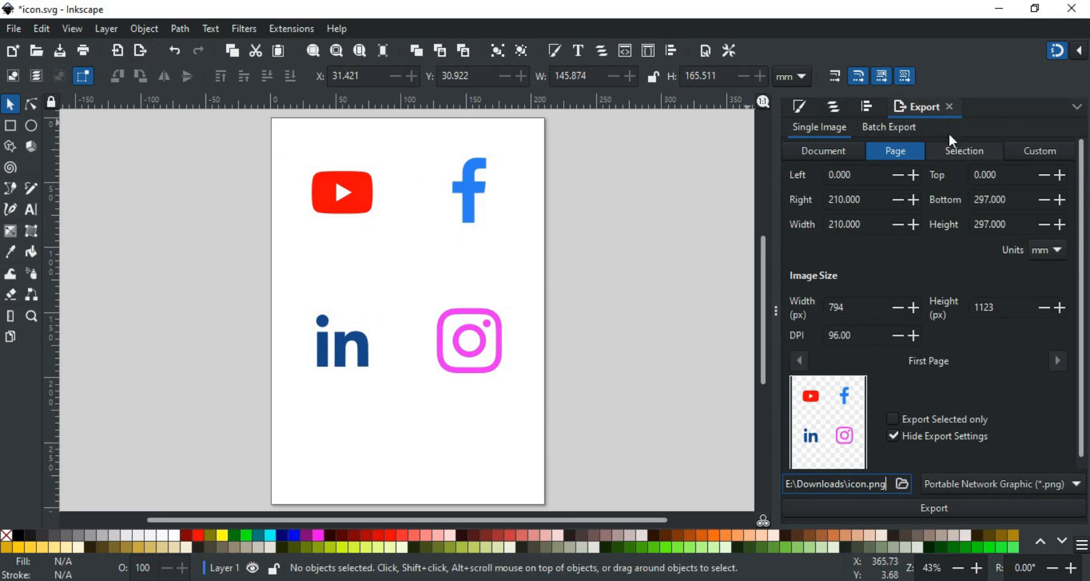
mouse_move(876, 132)
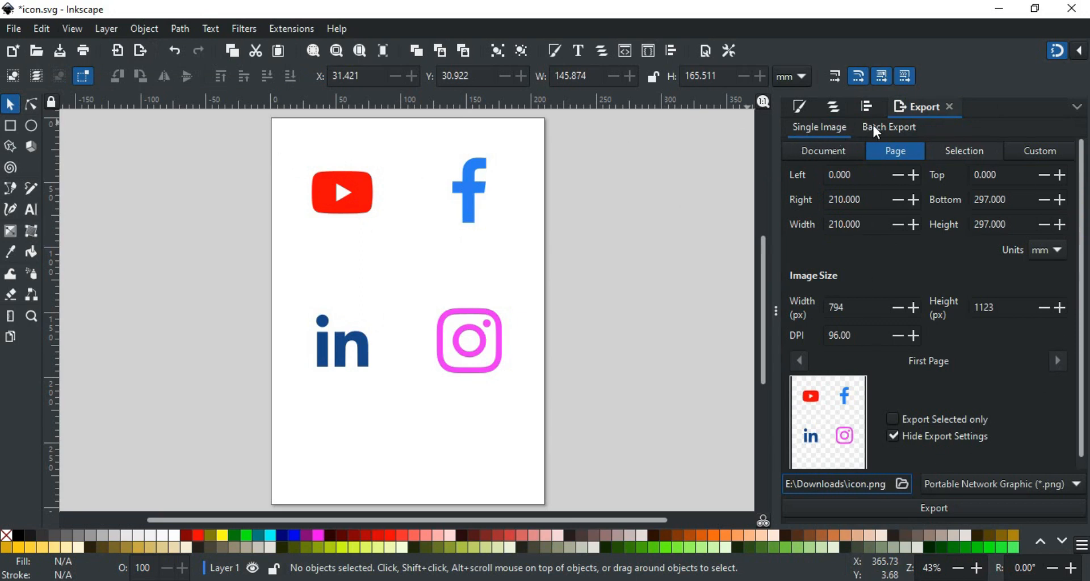
mouse_move(888, 126)
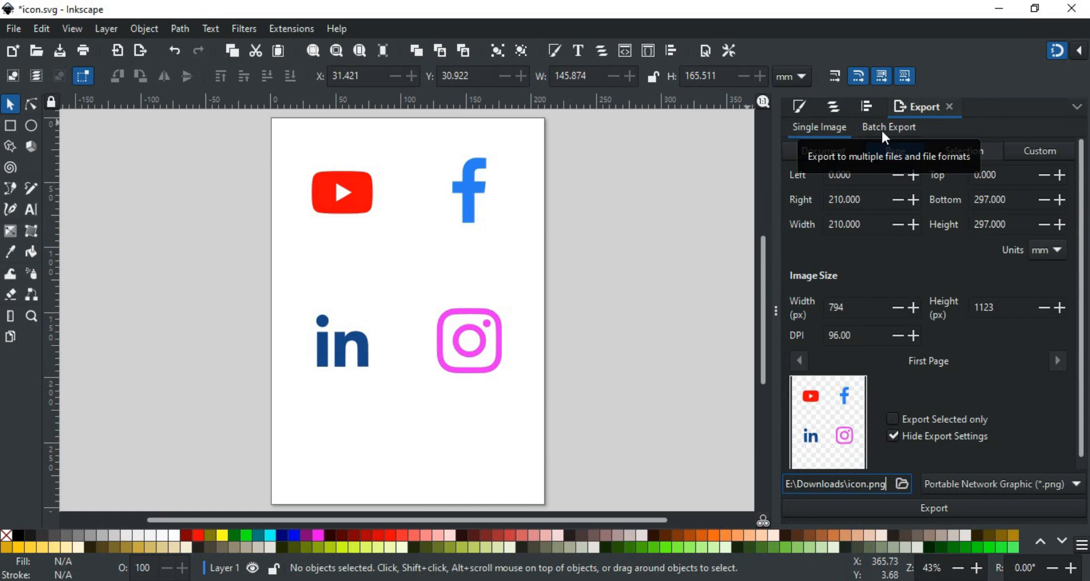
Switch the Export dialog to the Batch Export tab
left_click(888, 127)
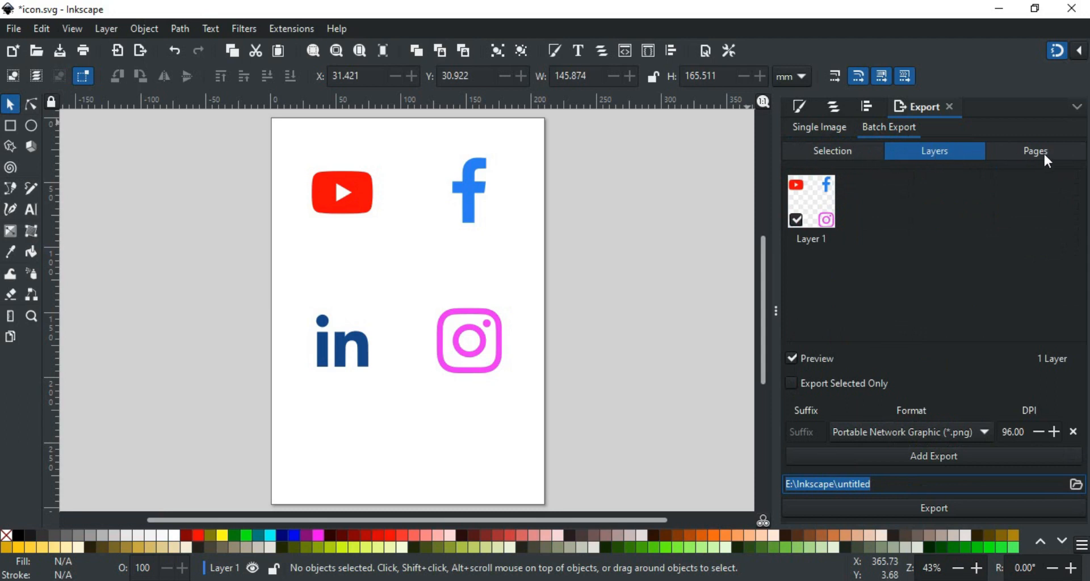
mouse_move(517, 210)
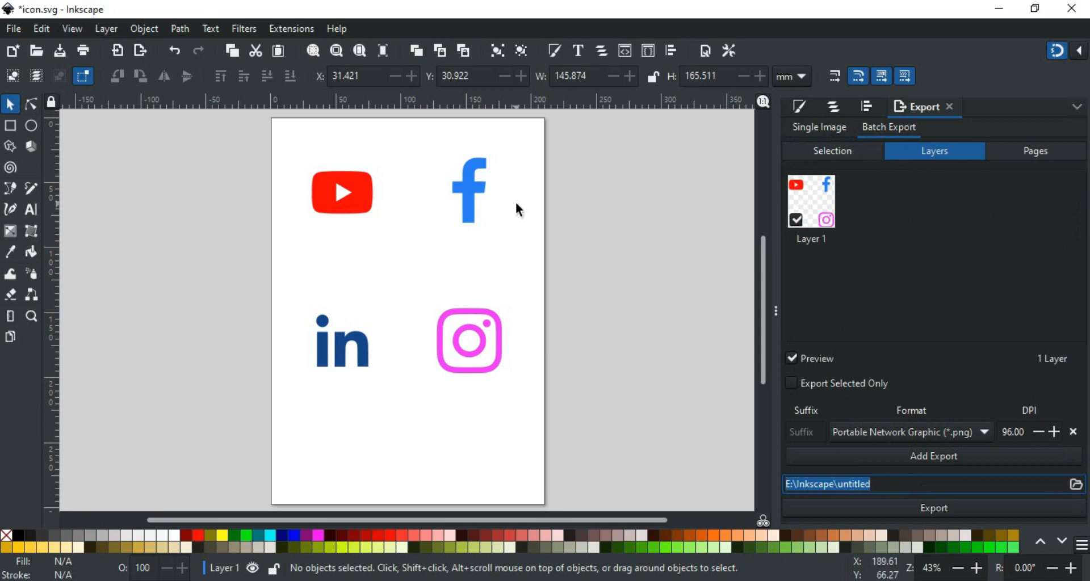
mouse_move(469, 340)
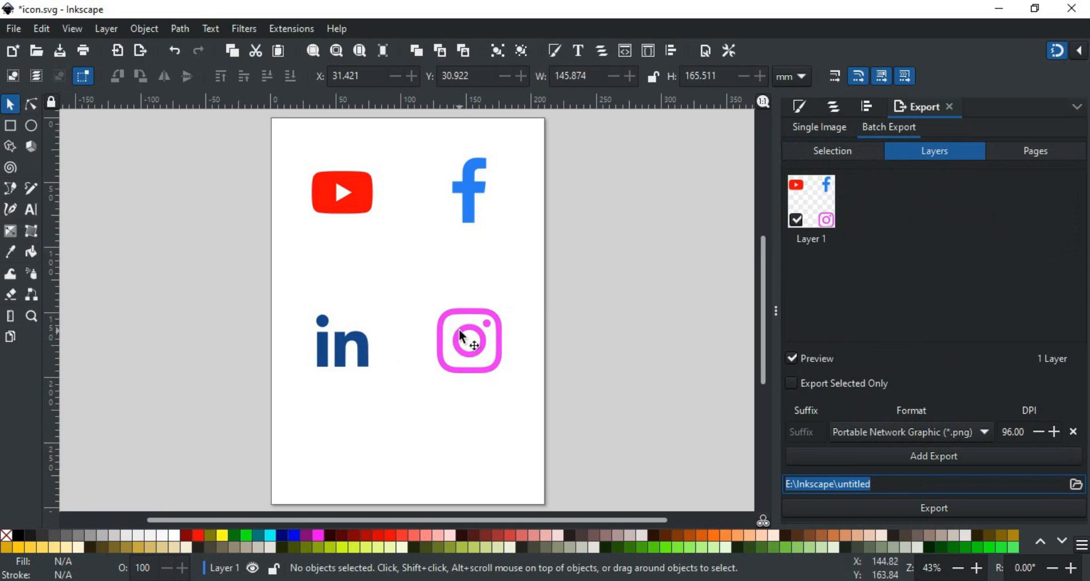
mouse_move(361, 397)
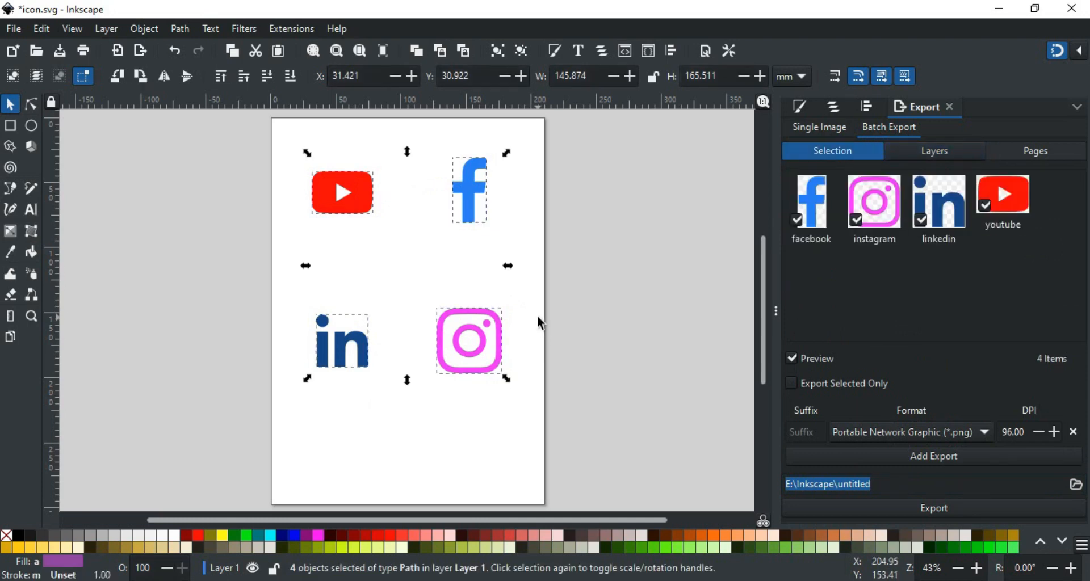
mouse_move(808, 266)
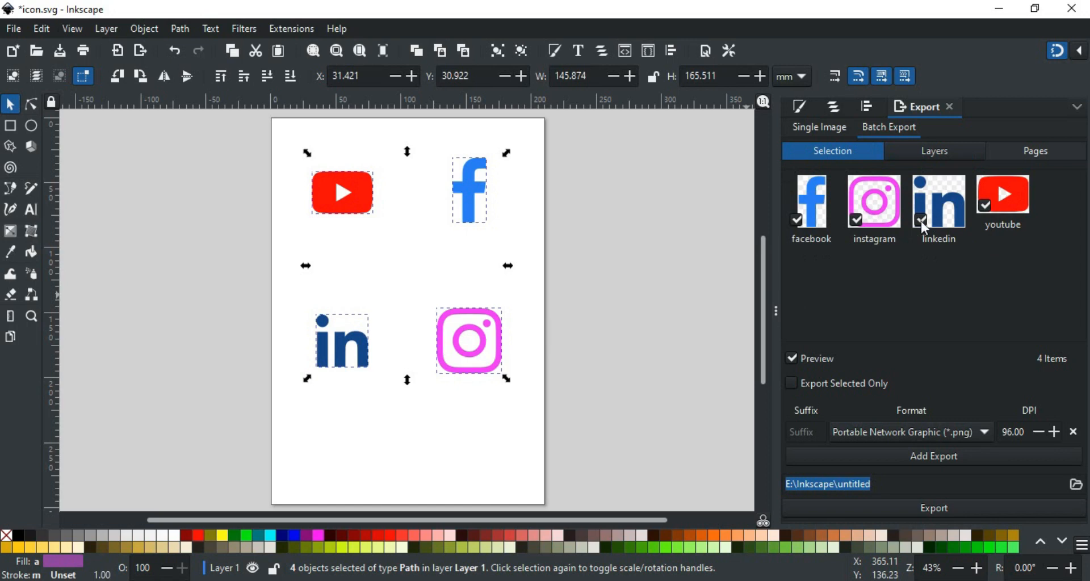
Choose Selection so facebook, instagram, linkedin and youtube are listed for PNG export
left_click(918, 219)
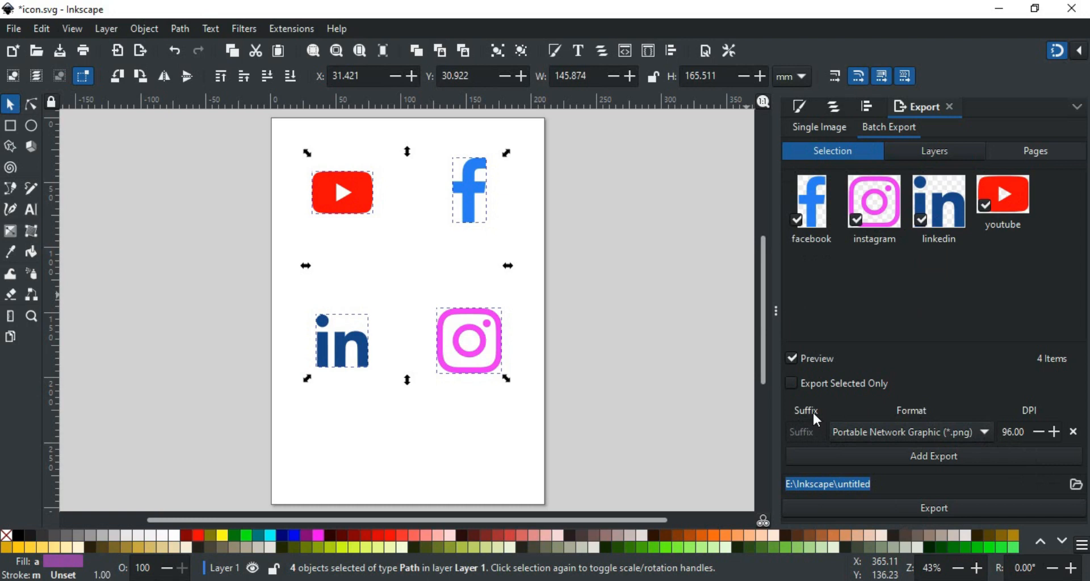
mouse_move(808, 426)
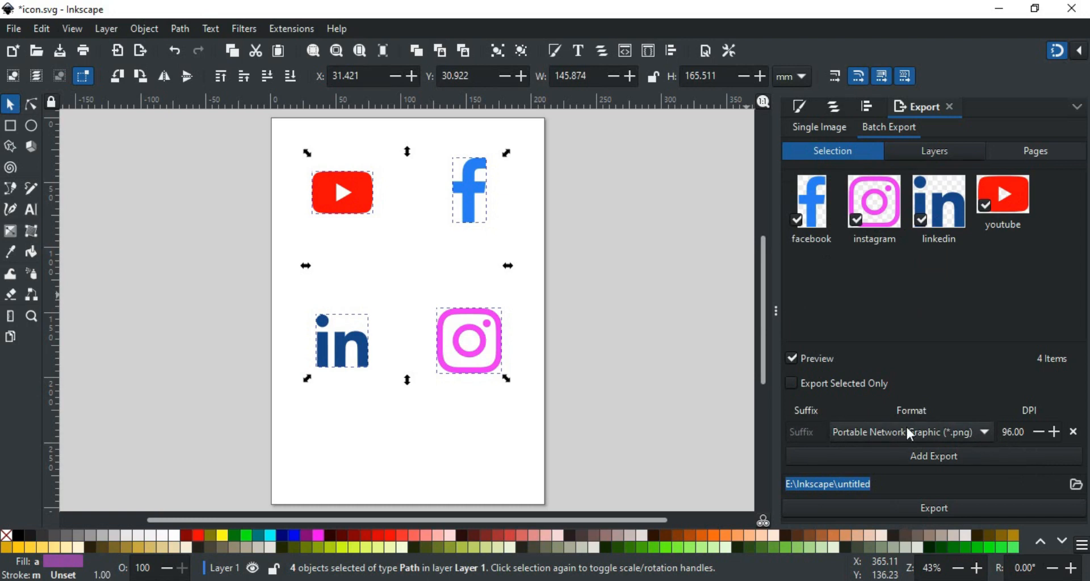
mouse_move(892, 448)
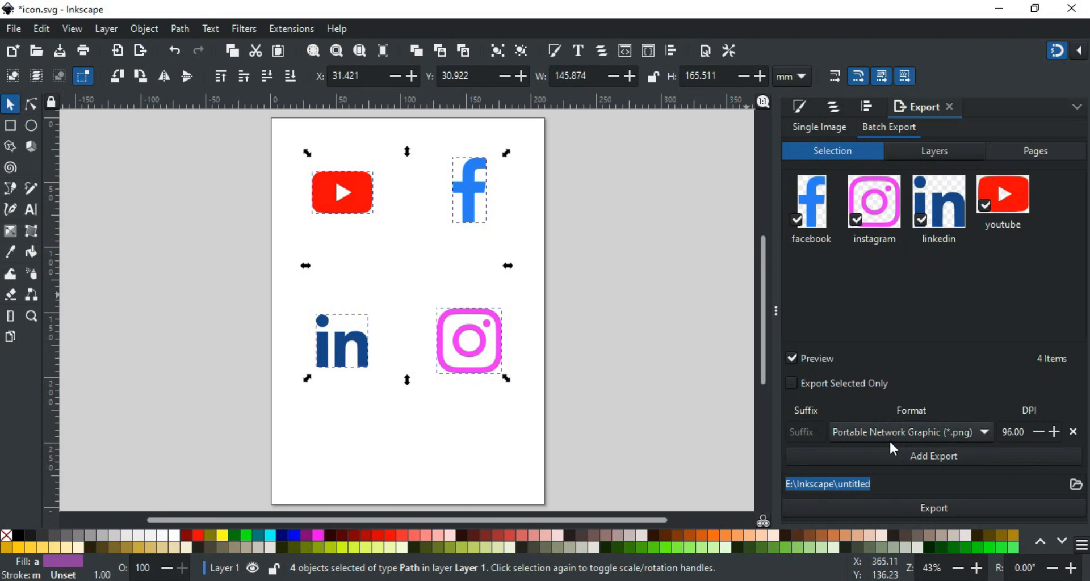
left_click(909, 432)
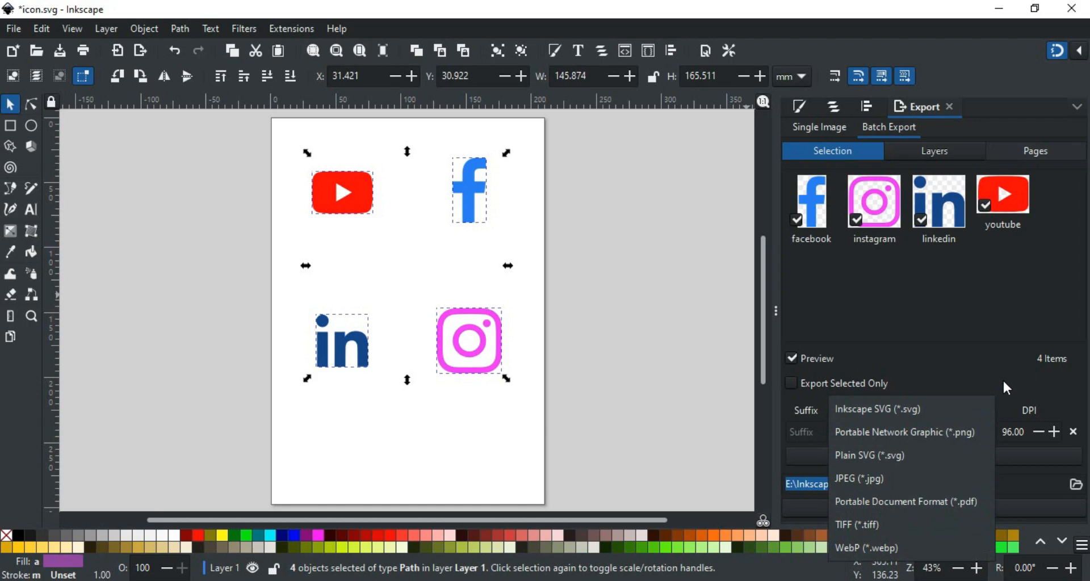
left_click(903, 432)
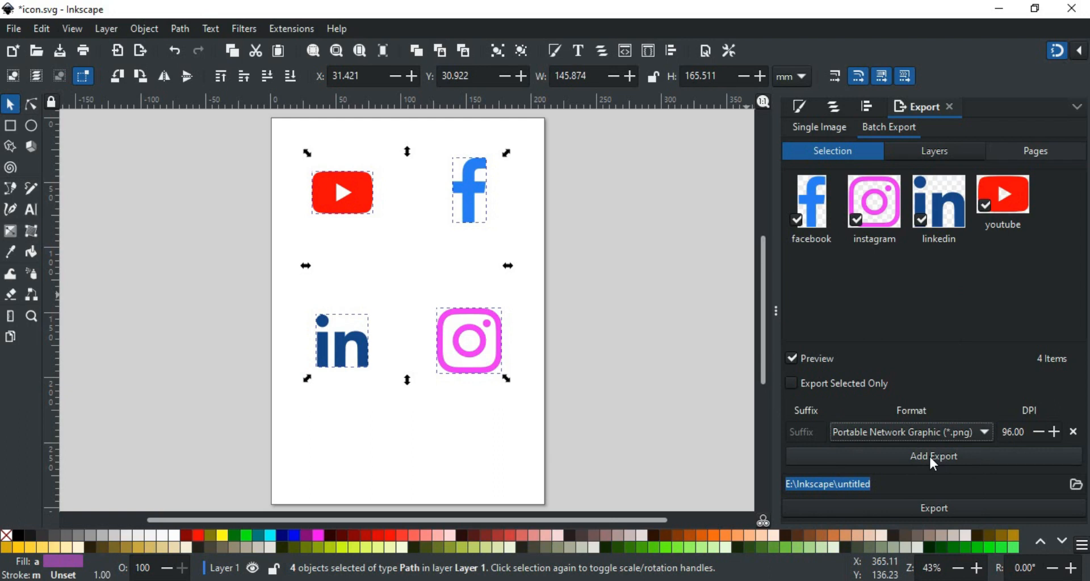
mouse_move(914, 458)
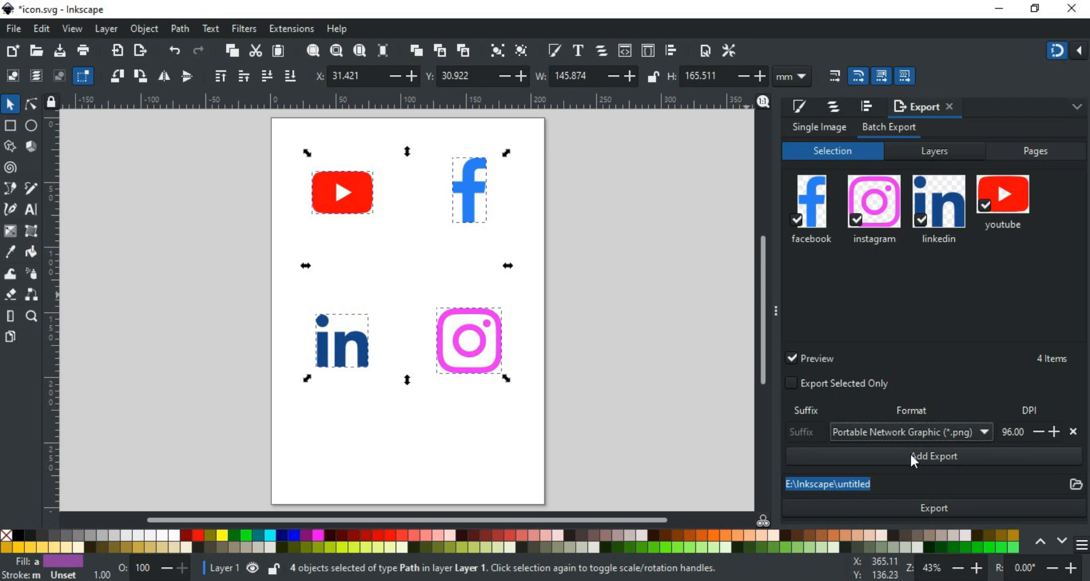
Add a second export with suffixes PNG and JPG, making the second JPEG
left_click(933, 456)
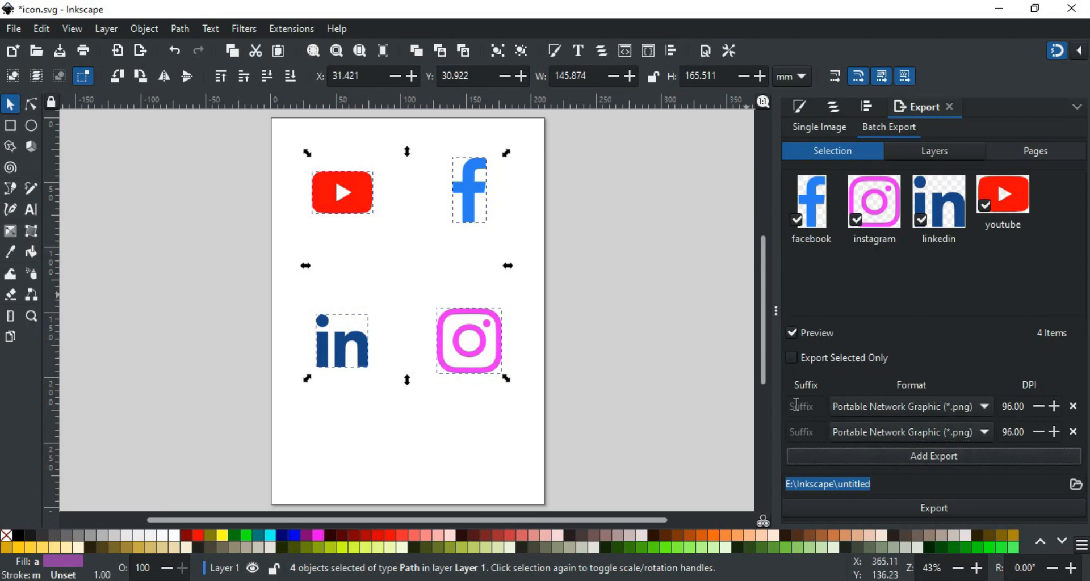
type("PNG")
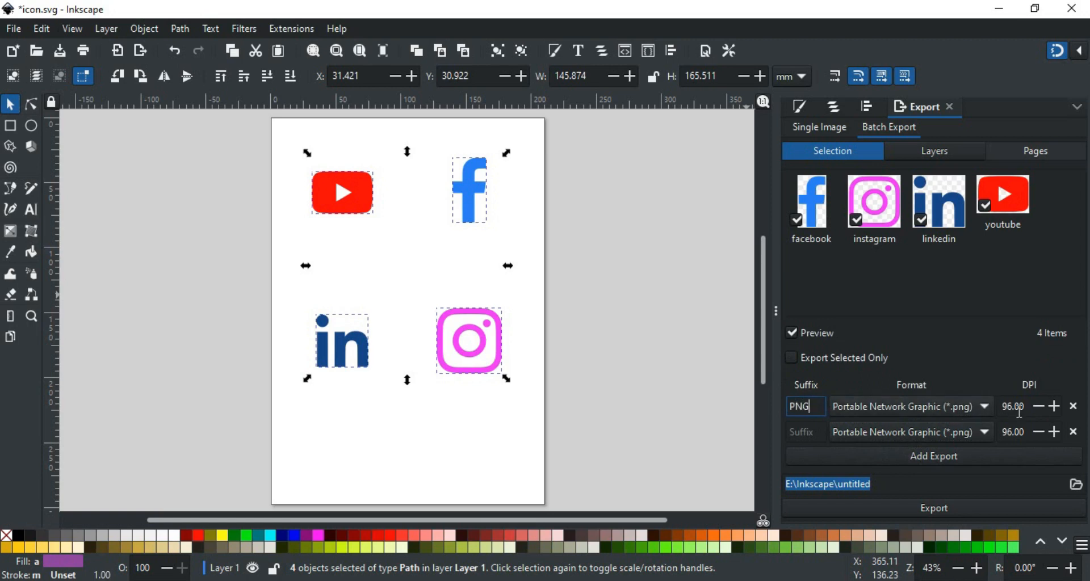
left_click(805, 432)
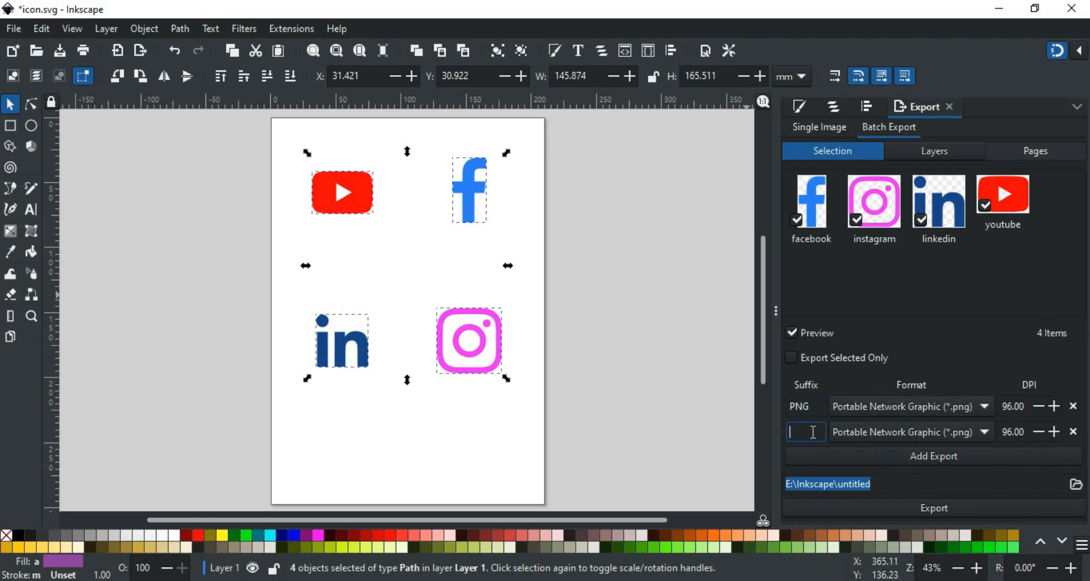
type("JPG")
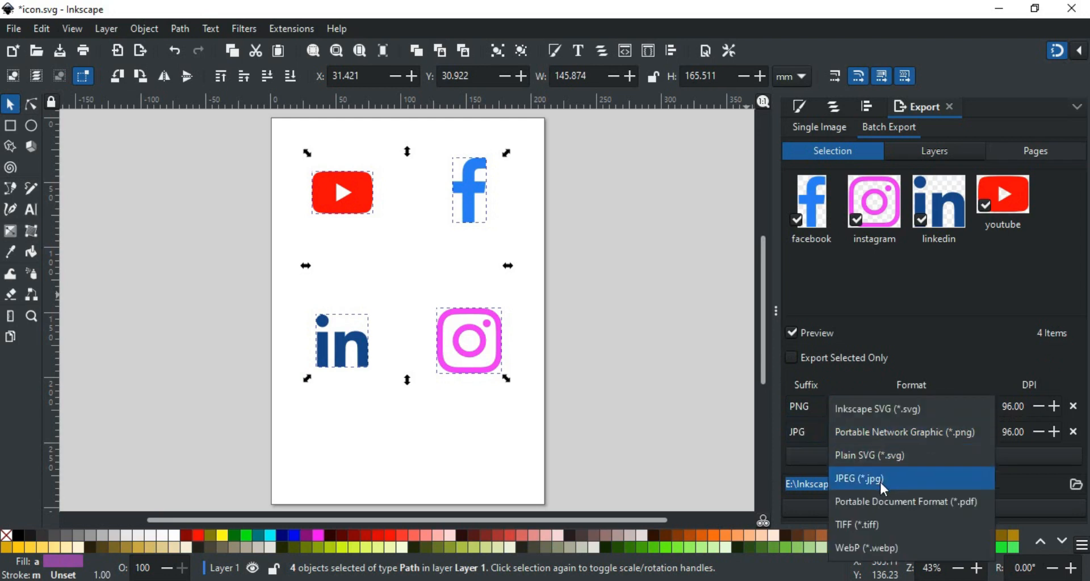
left_click(858, 478)
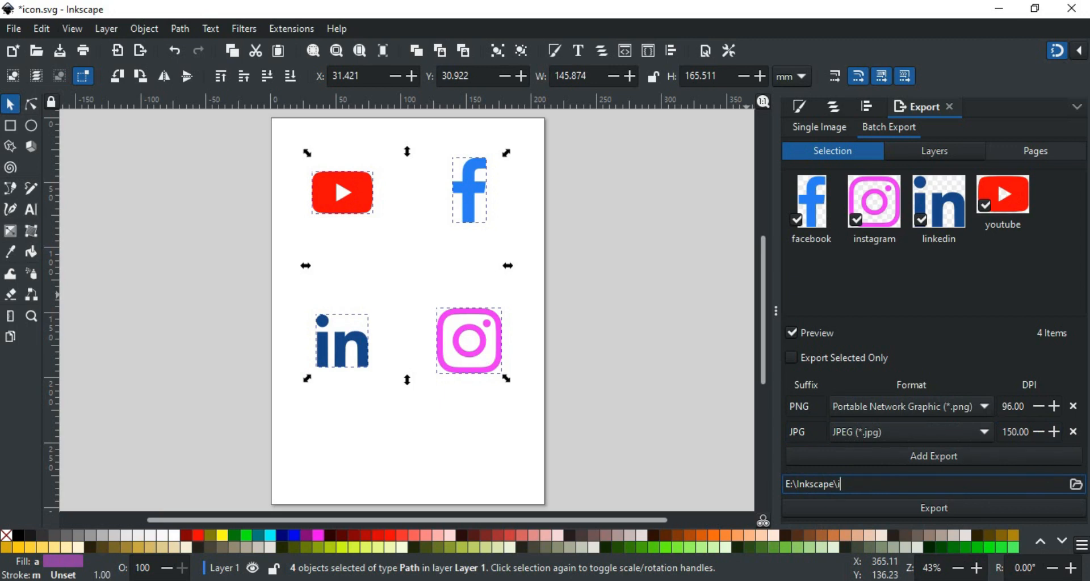
Set the export path to E:\Inkscape\icon, export, and accept the PNG settings
type("con")
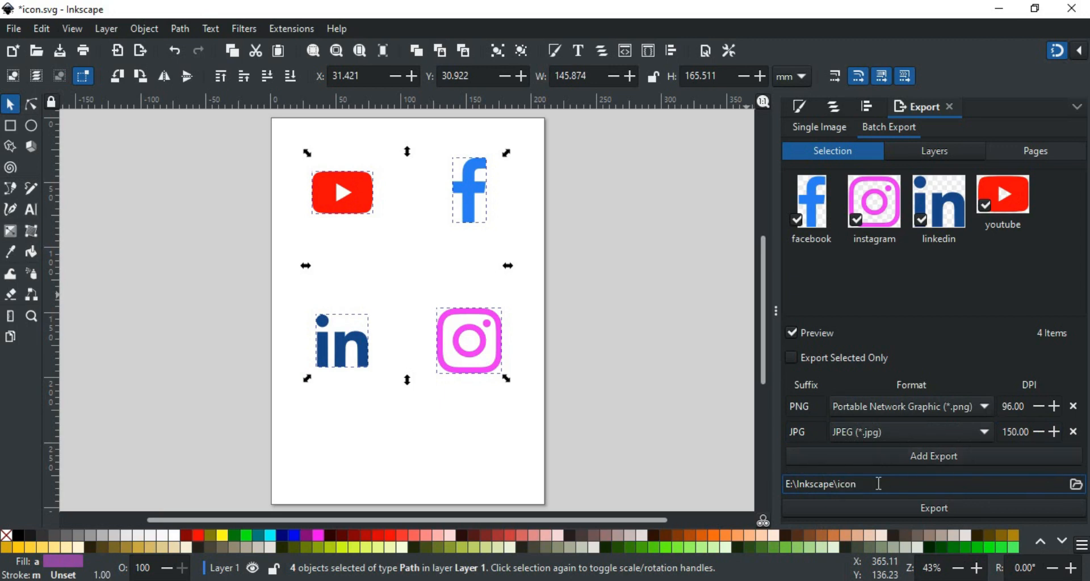
left_click(983, 405)
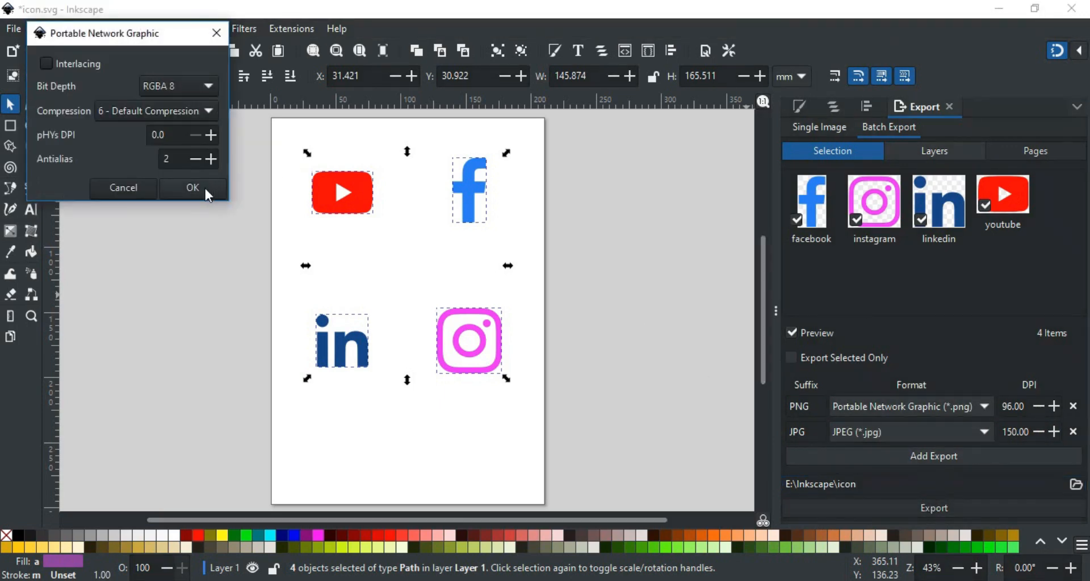
left_click(191, 188)
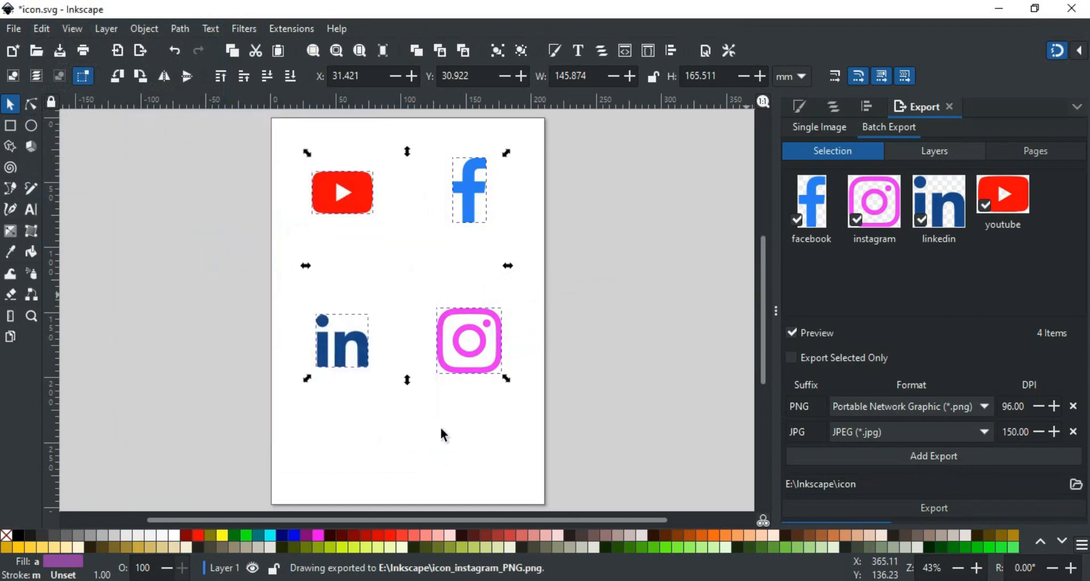
left_click(932, 507)
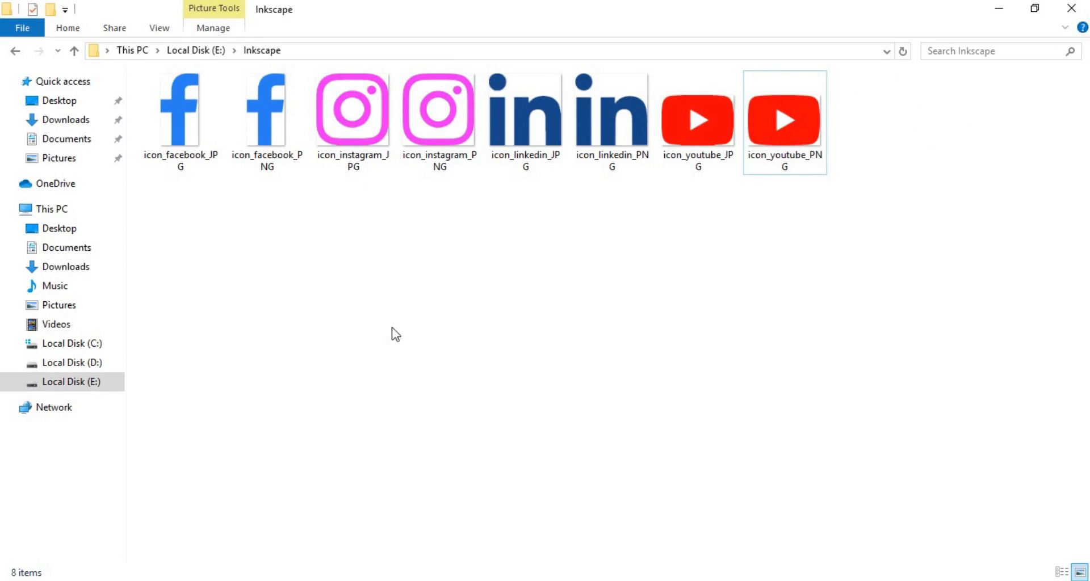
View the eight exported PNG and JPG icon files in E:\Inkscape
left_click(524, 111)
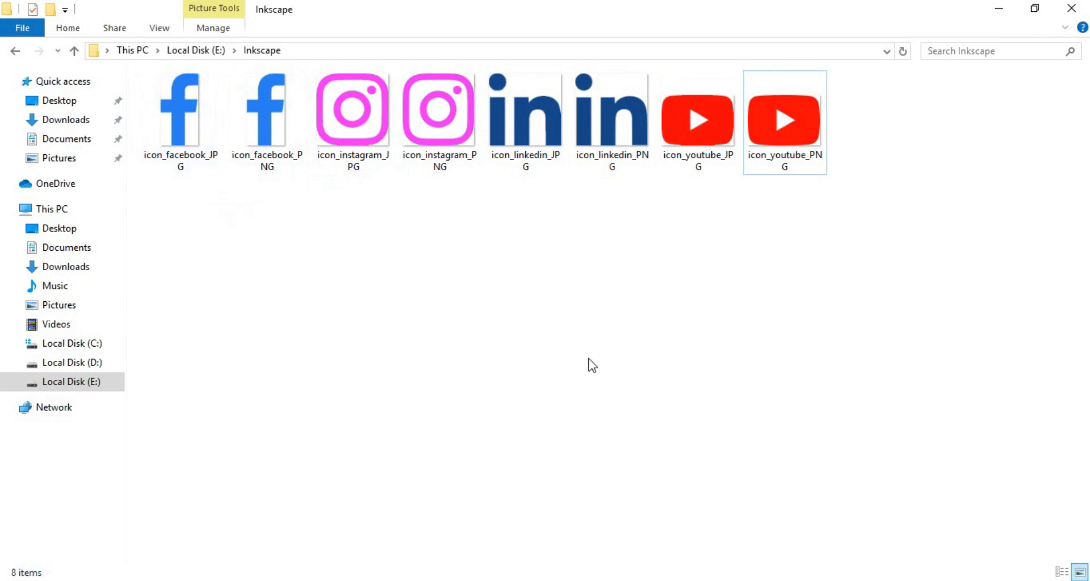
mouse_move(569, 368)
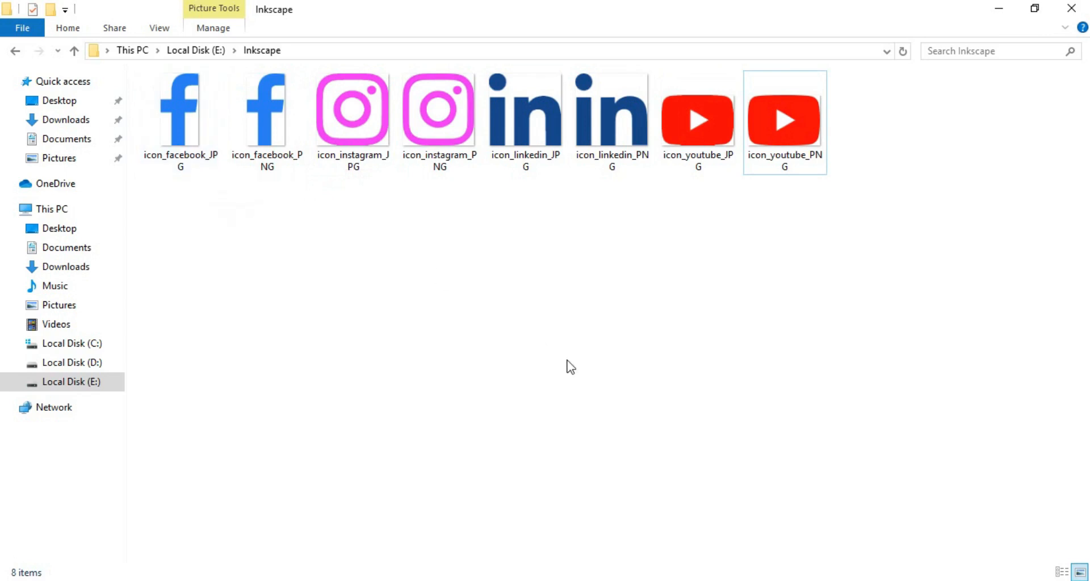